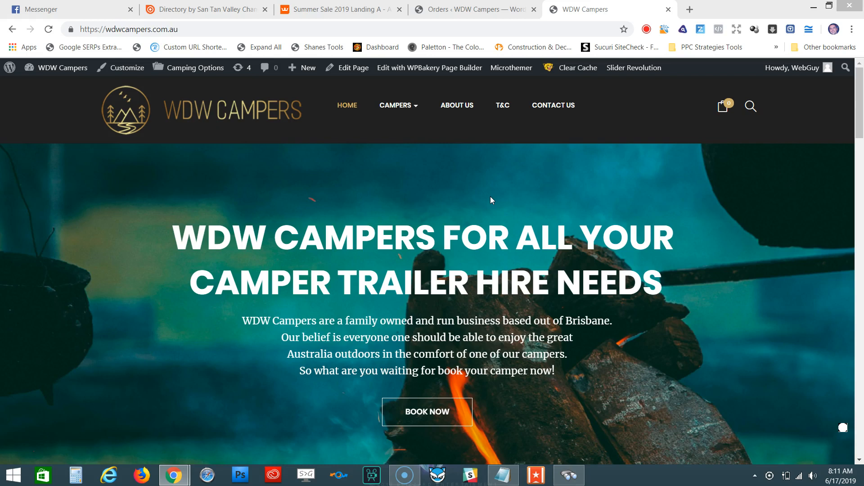
mouse_move(209, 211)
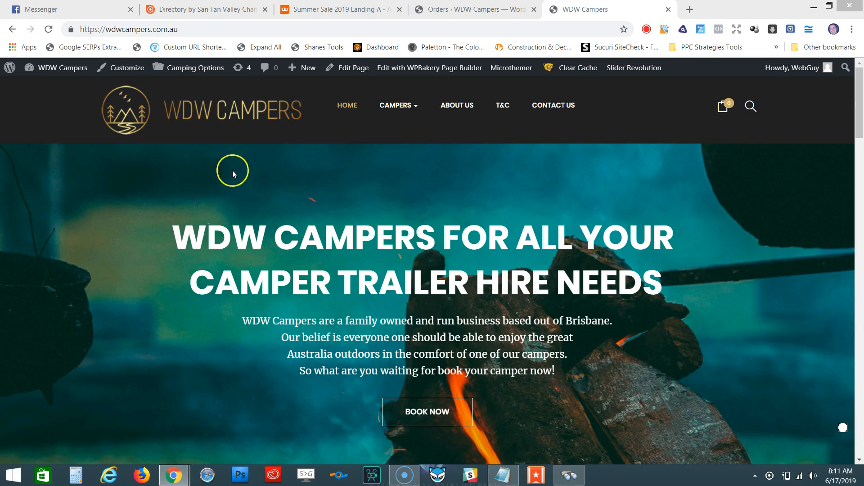
mouse_move(347, 197)
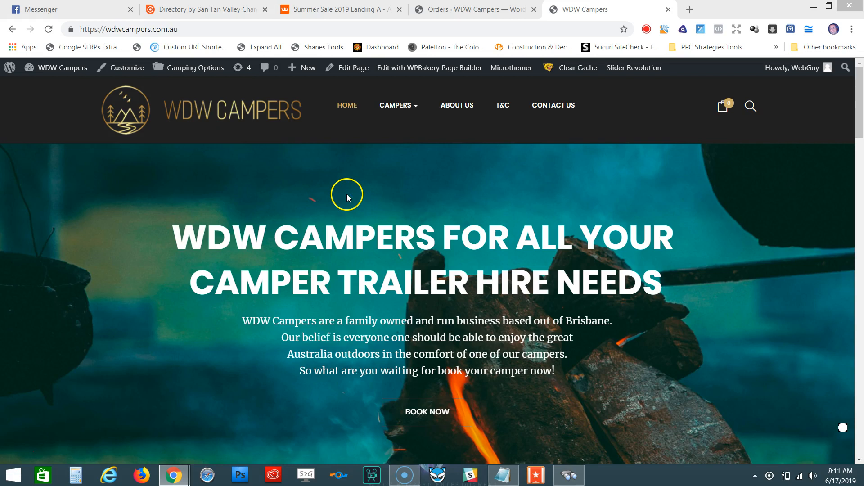
mouse_move(62, 68)
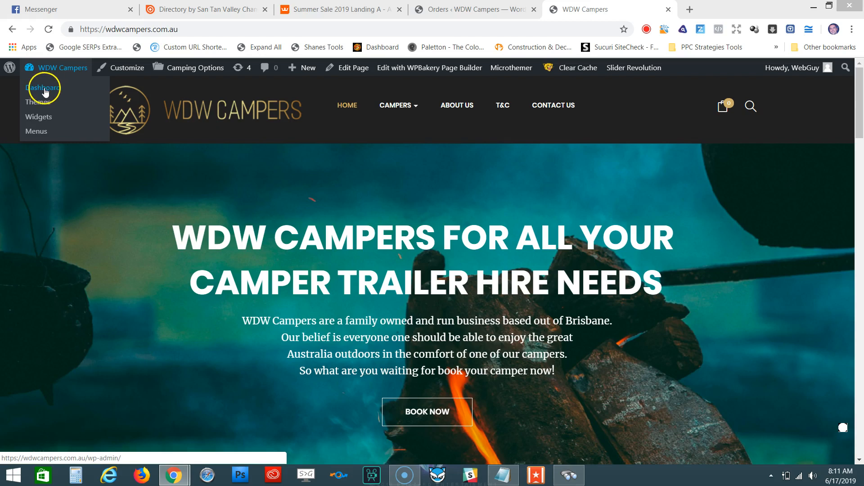
- Load the WDW Campers admin dashboard and expand the Inventory sidebar menu
left_click(44, 88)
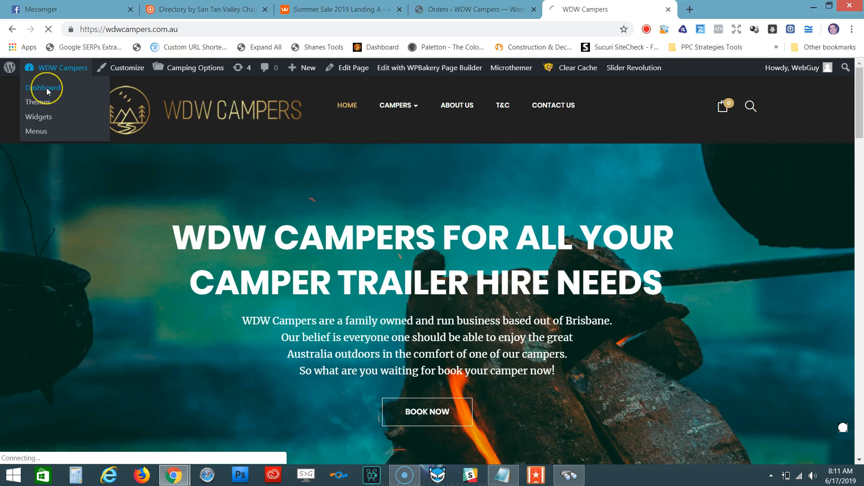
left_click(43, 87)
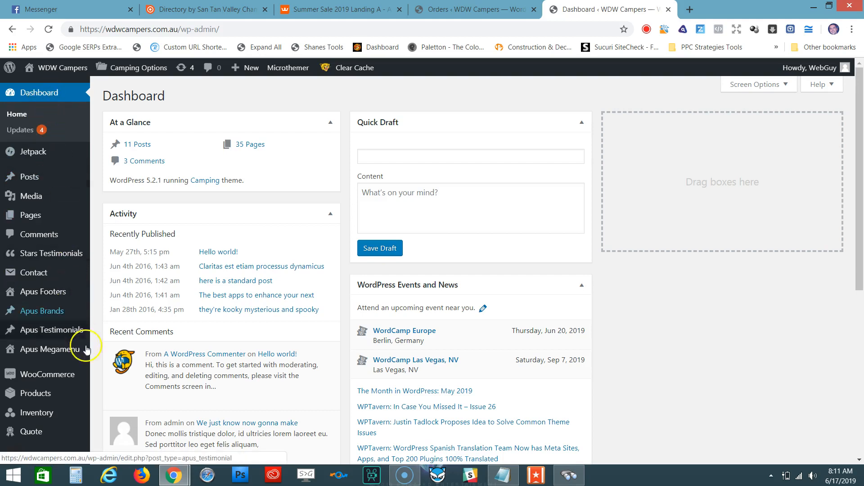
left_click(37, 413)
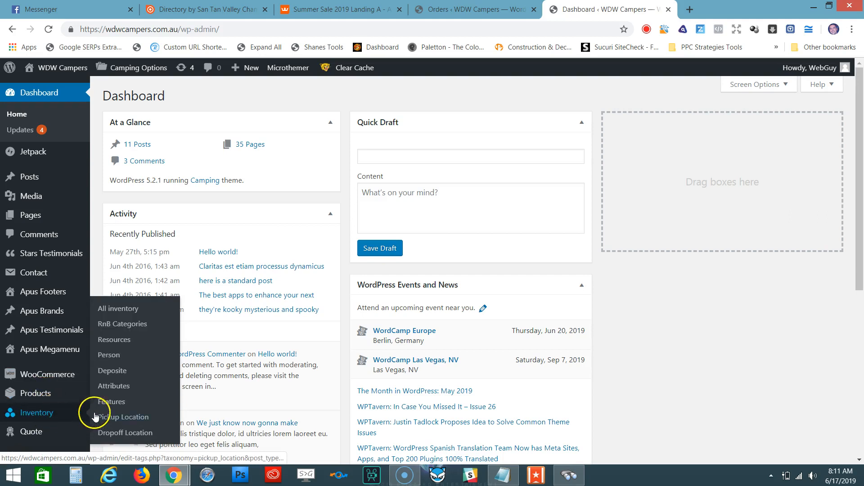
mouse_move(117, 308)
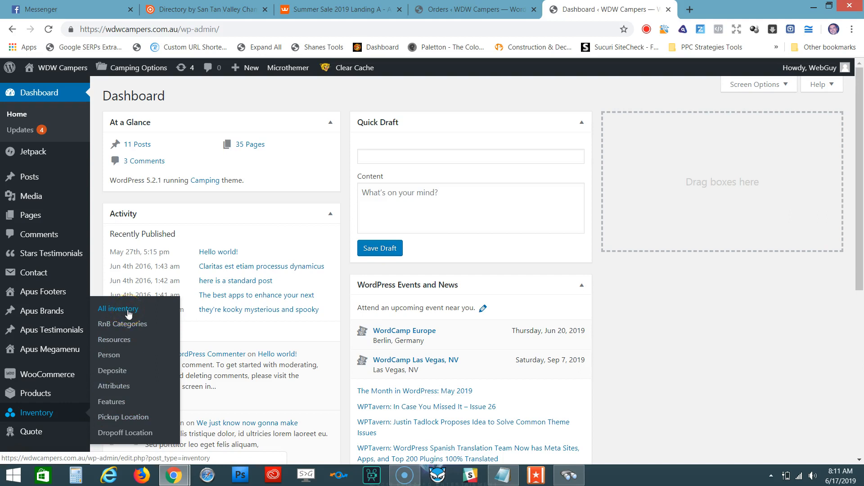
- Show the All Inventories list with its 23 published items and browse down it
left_click(117, 308)
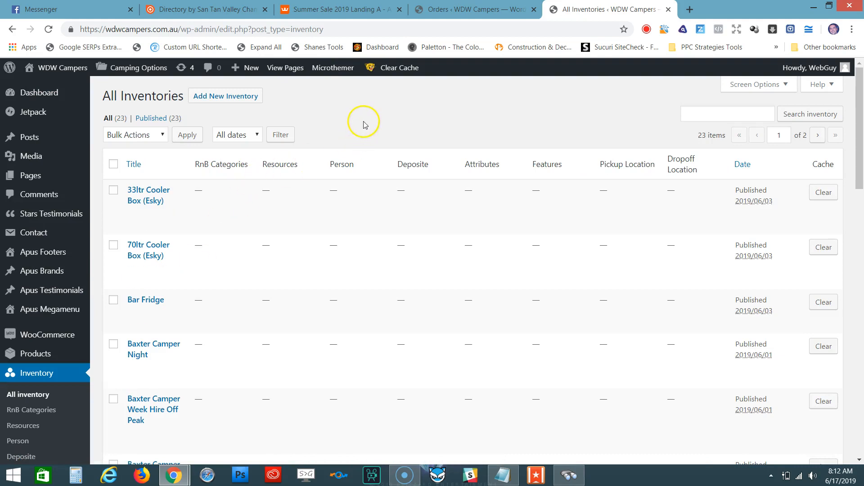
mouse_move(487, 124)
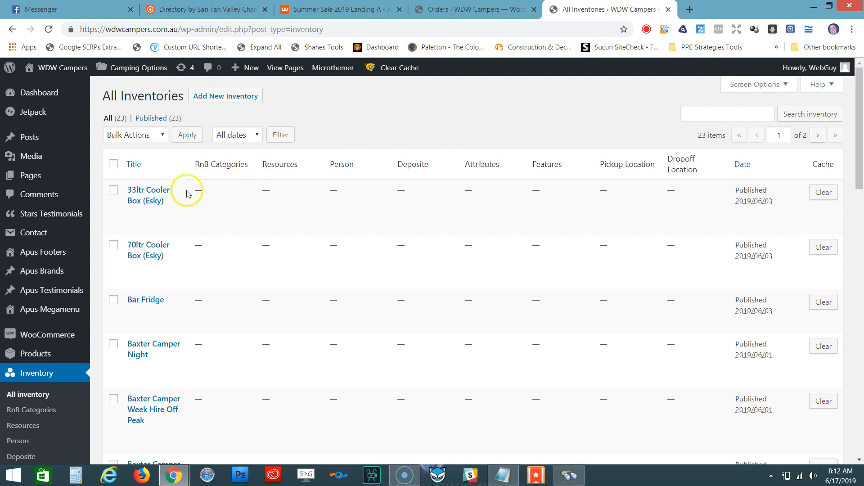
mouse_move(154, 349)
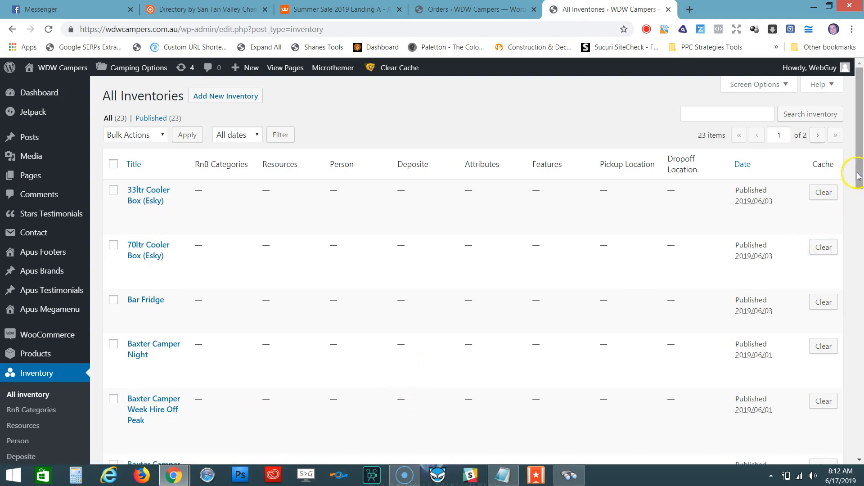
scroll("down", 3)
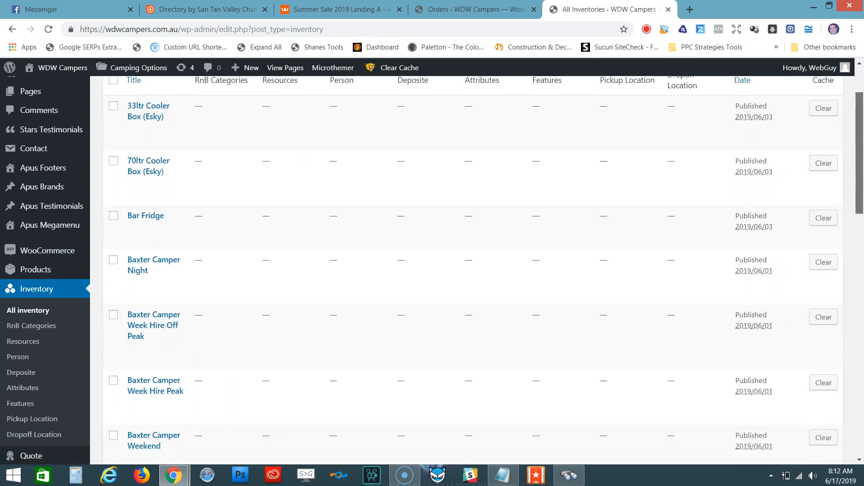
scroll("down", 3)
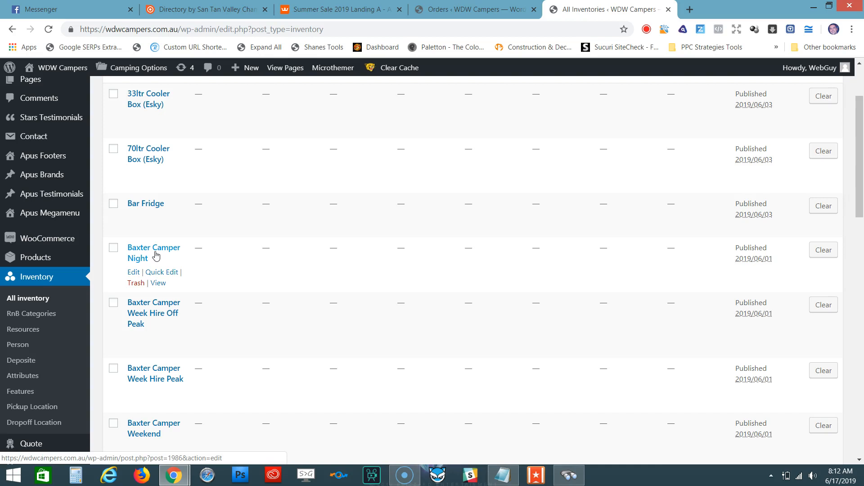
- Edit Baxter Camper Night, revealing its two date blocks, and select its title text
left_click(153, 252)
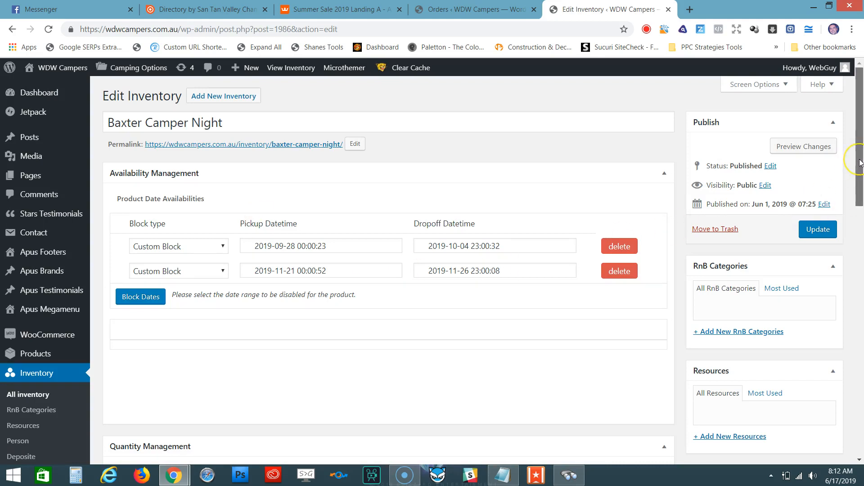
scroll("down", 3)
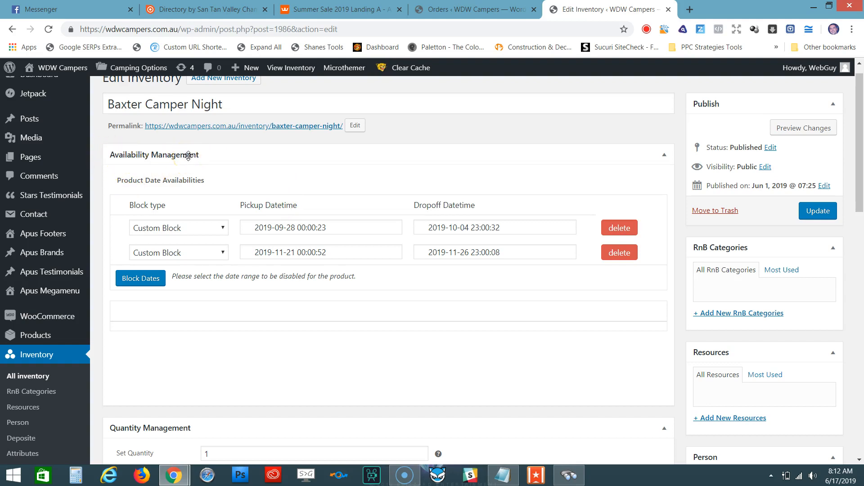
triple_click(163, 104)
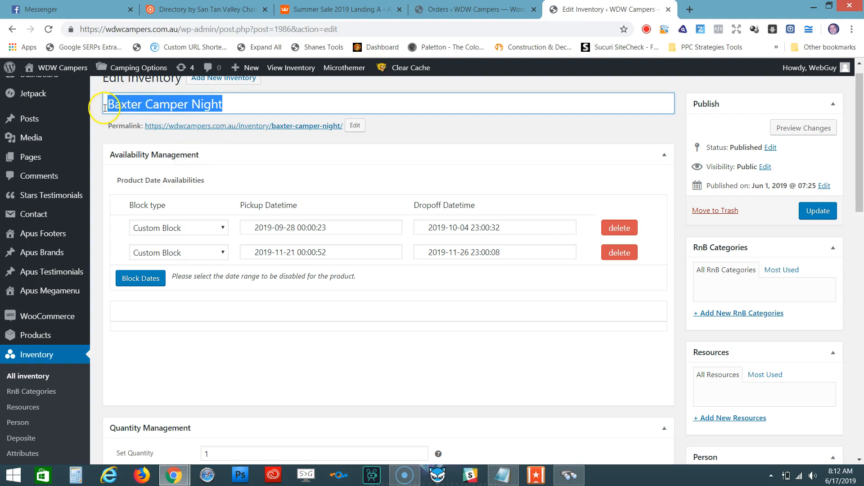
left_click(226, 104)
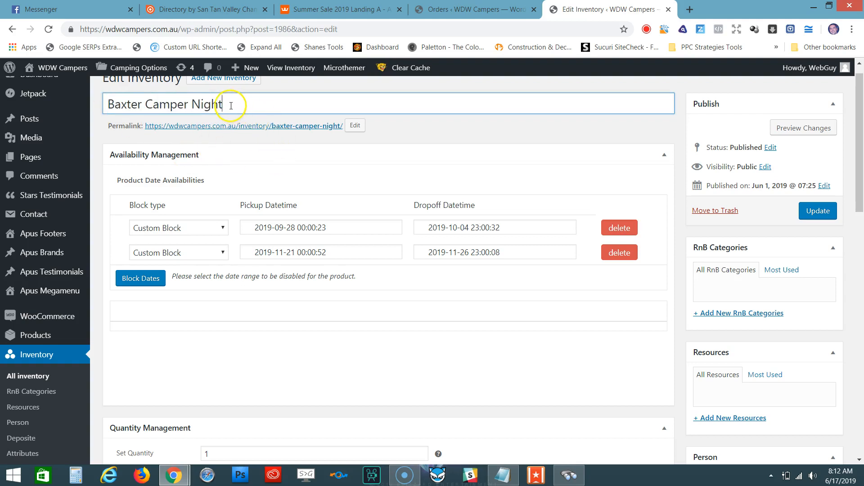
triple_click(166, 105)
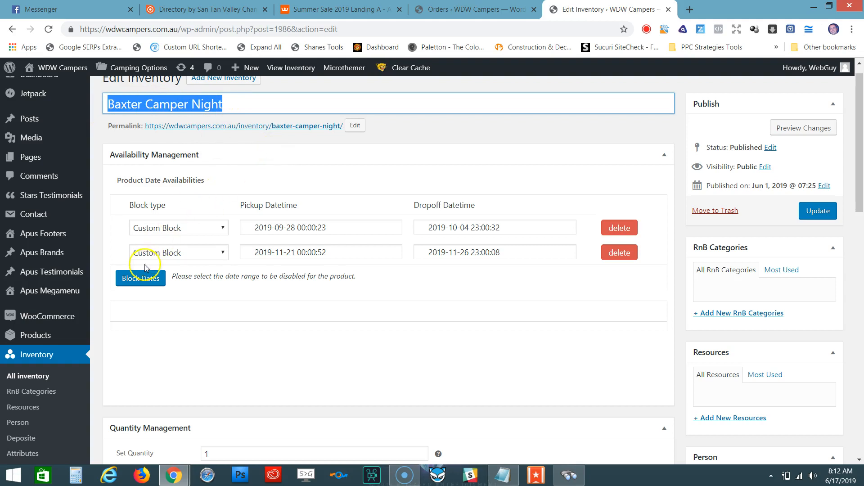
- Add a new block row with pickup date 9 September 2019 at 00:00
left_click(140, 278)
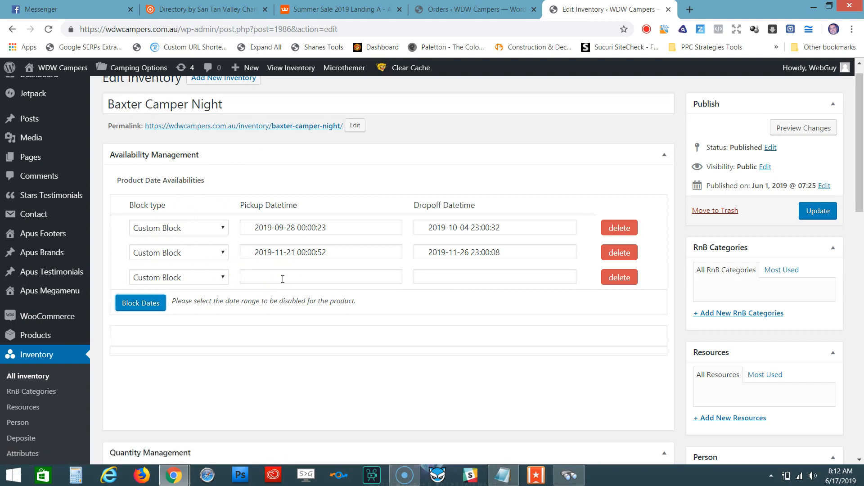
left_click(320, 277)
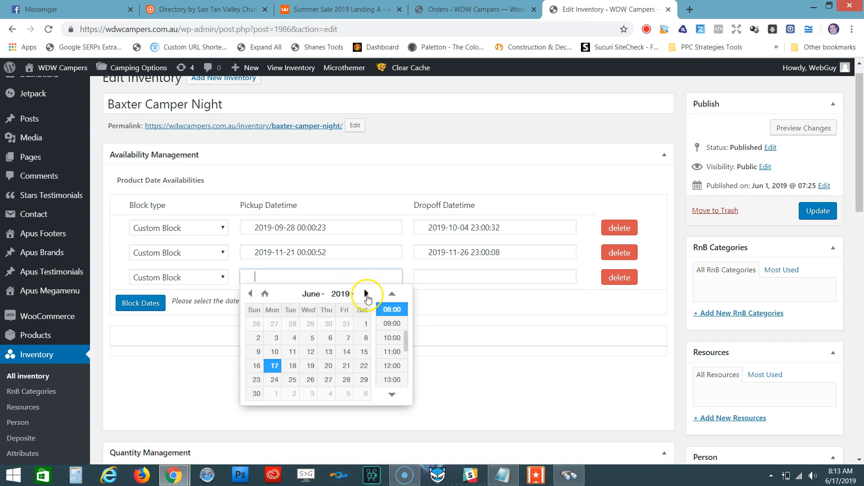
left_click(365, 294)
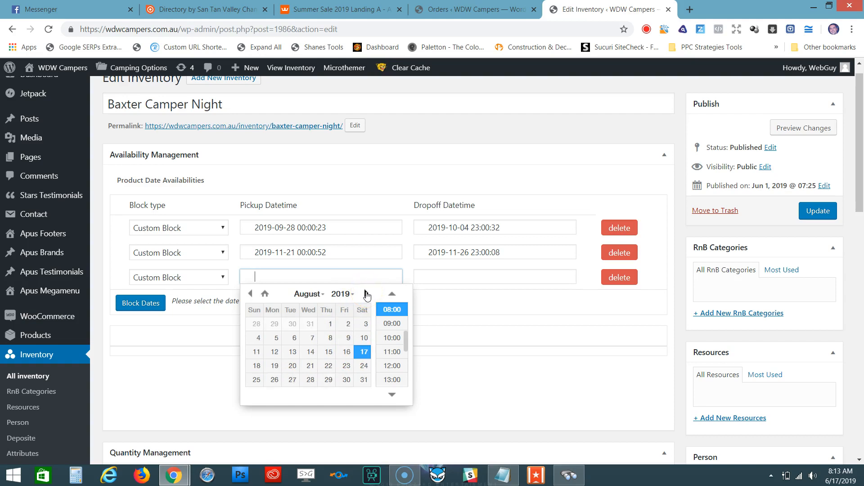
left_click(392, 293)
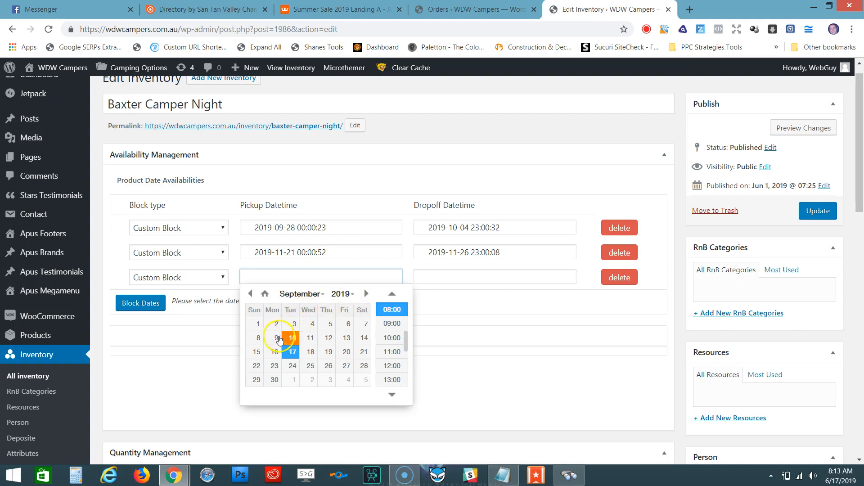
left_click(276, 337)
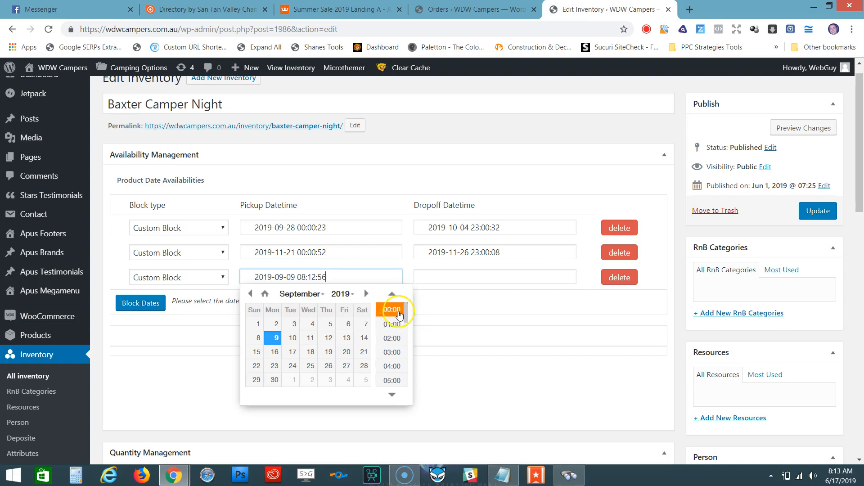
left_click(391, 309)
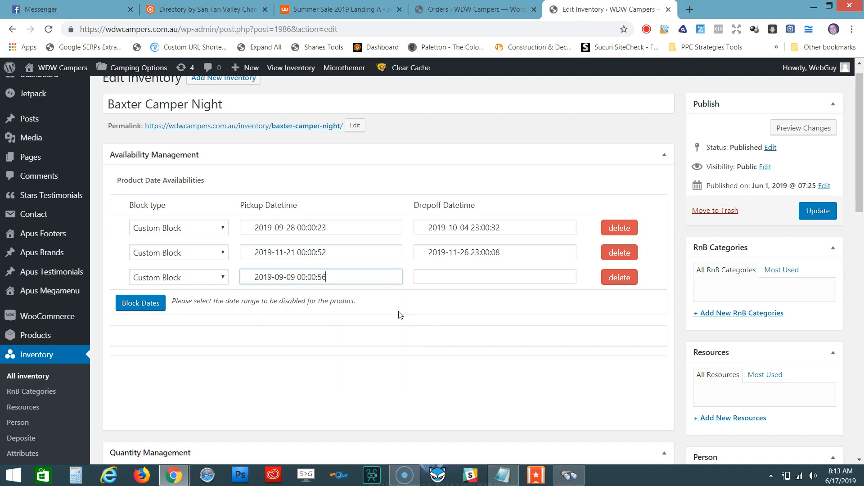
mouse_move(456, 291)
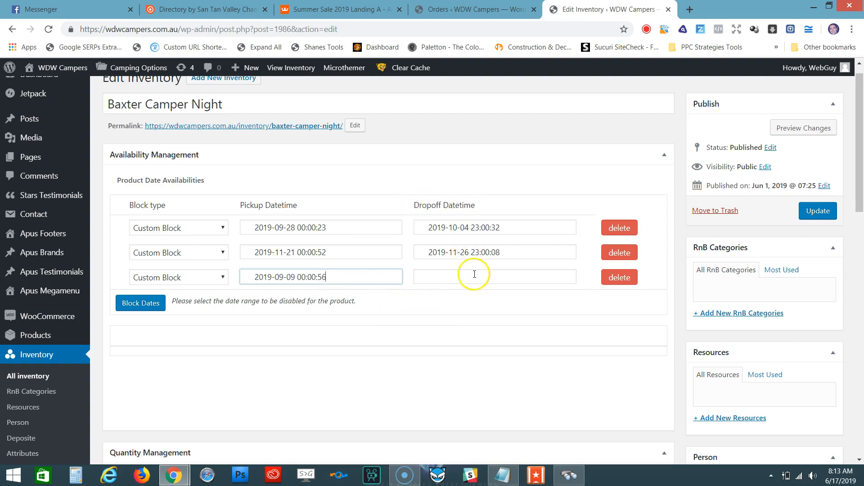
- Set the new row's dropoff to 1 October 2019 at 23:00
left_click(495, 276)
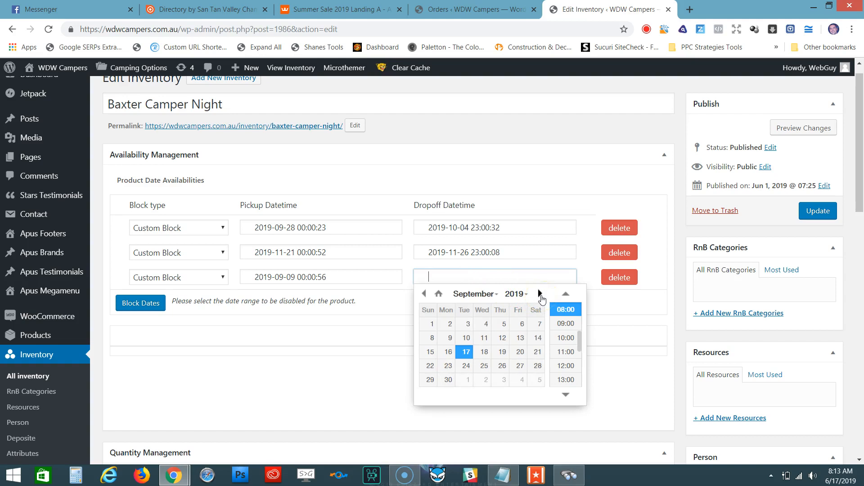
left_click(539, 293)
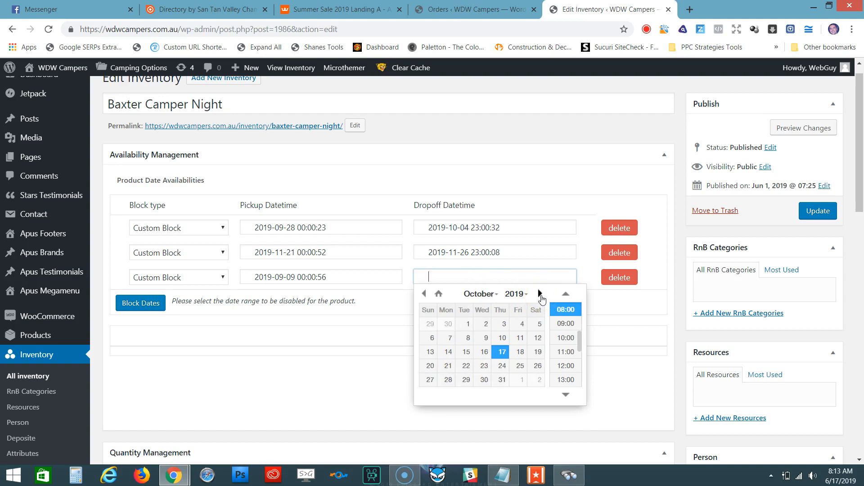
left_click(467, 323)
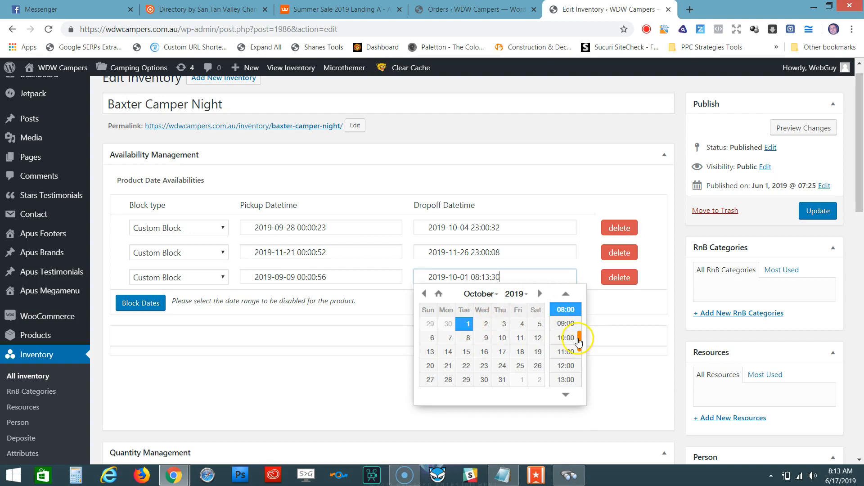
scroll("down", 3)
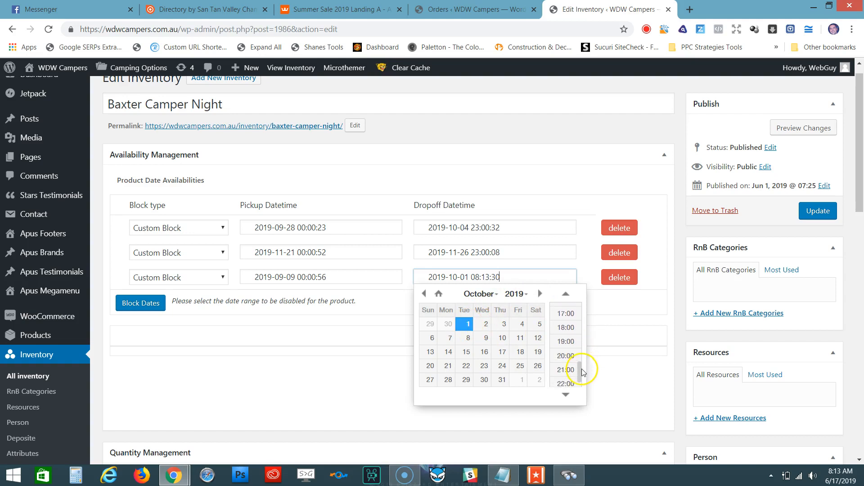
scroll("down", 3)
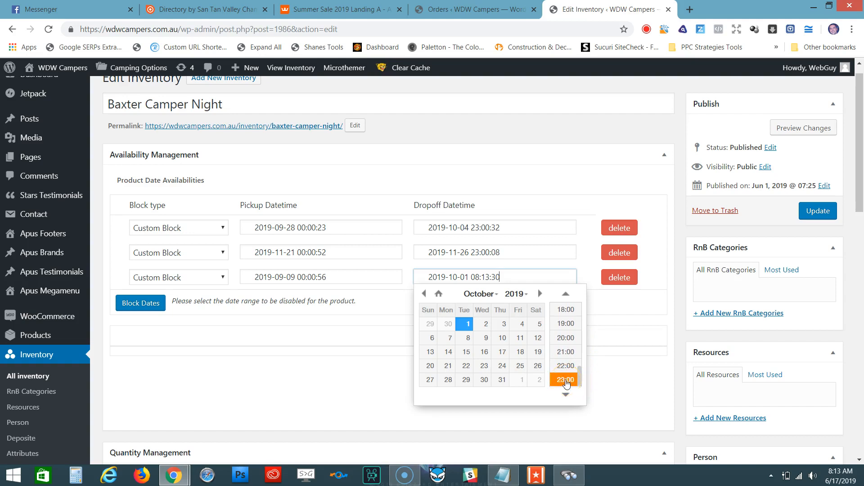
left_click(565, 379)
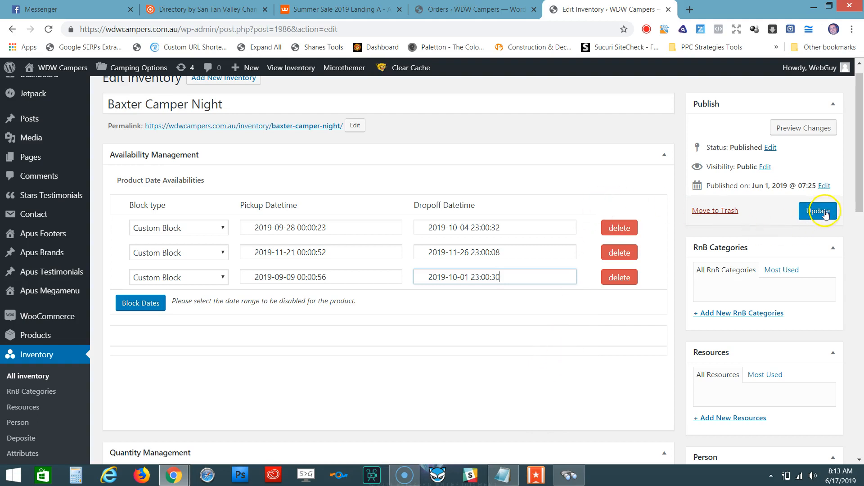
mouse_move(798, 215)
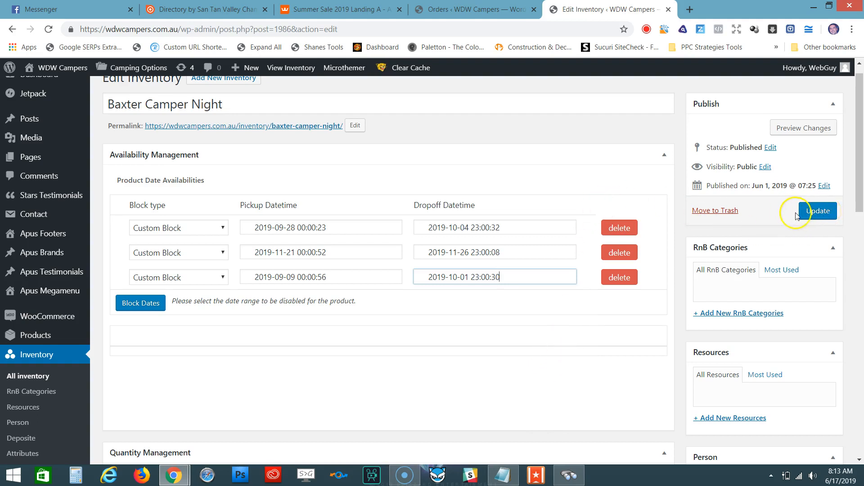
- Update Baxter Camper Night so the 'Post updated' notice confirms its three date blocks
left_click(818, 210)
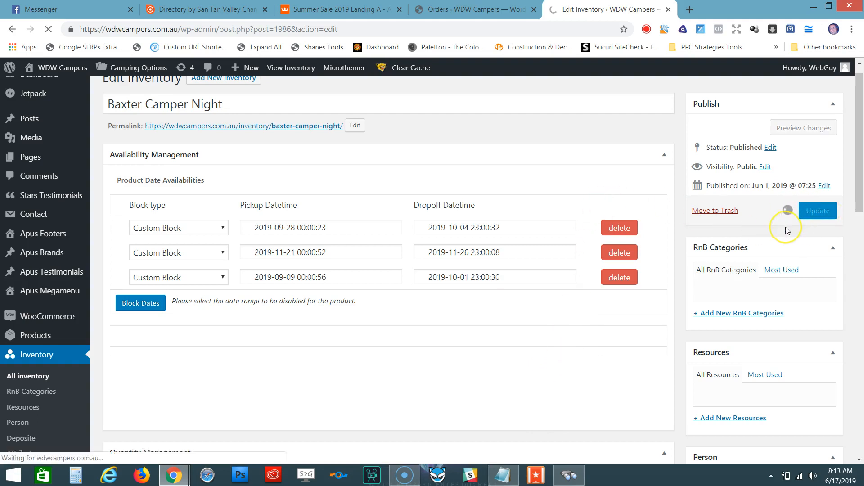
left_click(818, 211)
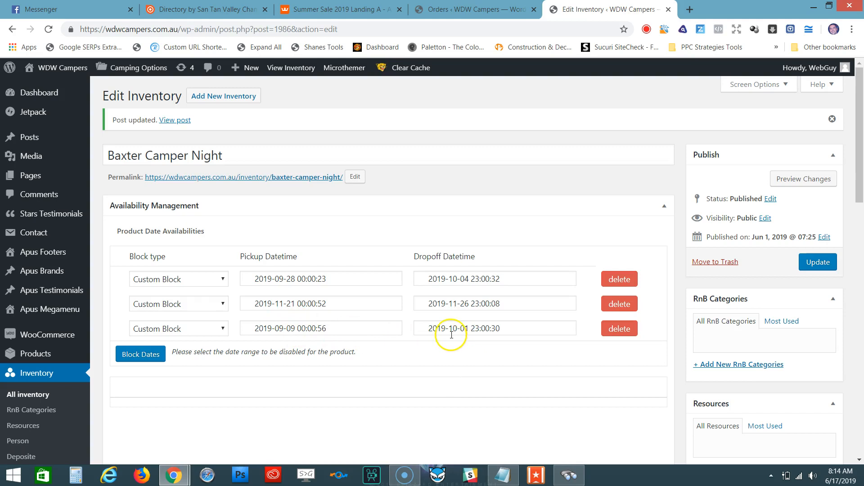
mouse_move(459, 327)
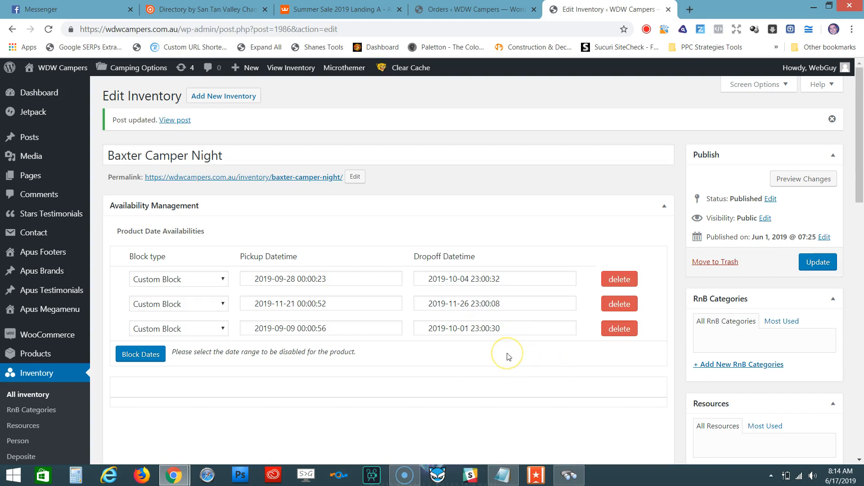
mouse_move(583, 340)
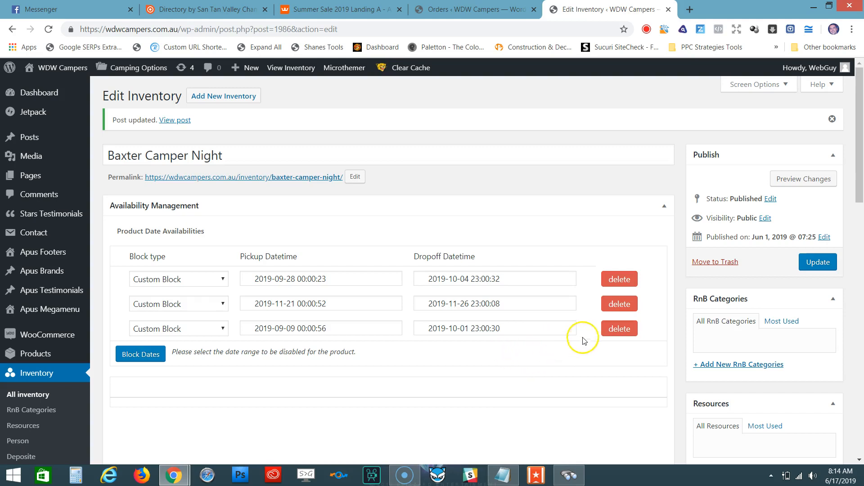
- Delete the third Custom Block row, leaving the two original date blocks
left_click(620, 329)
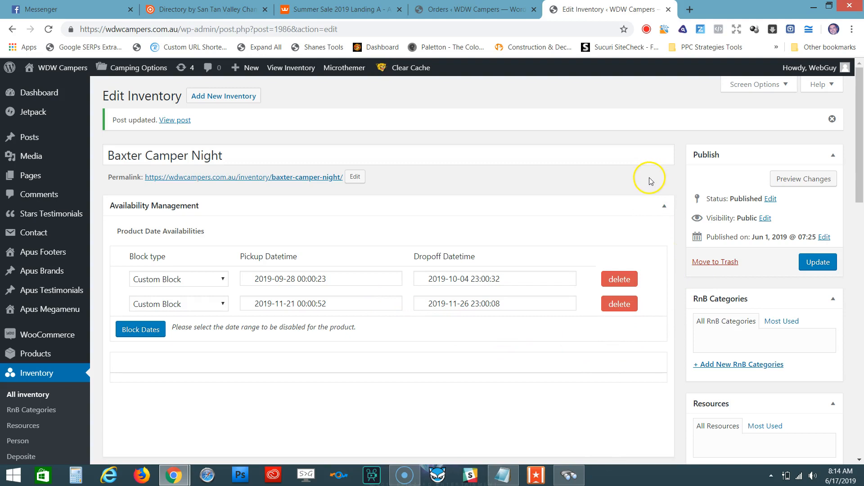
left_click(817, 261)
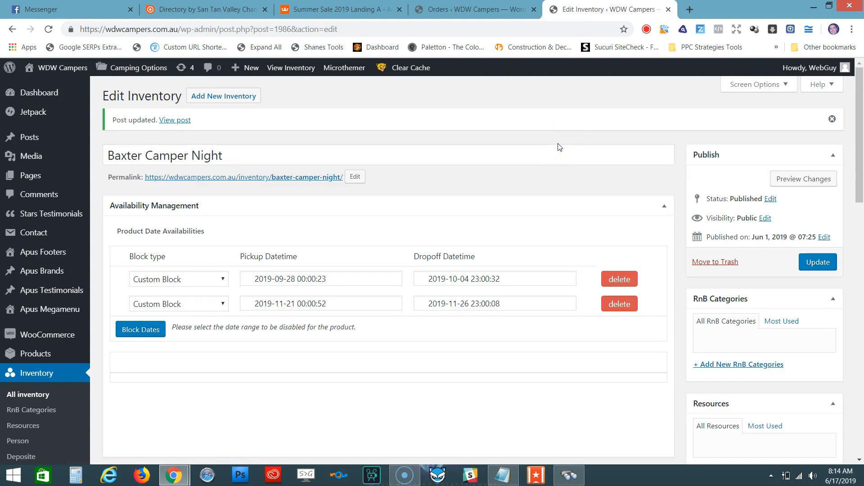
mouse_move(843, 159)
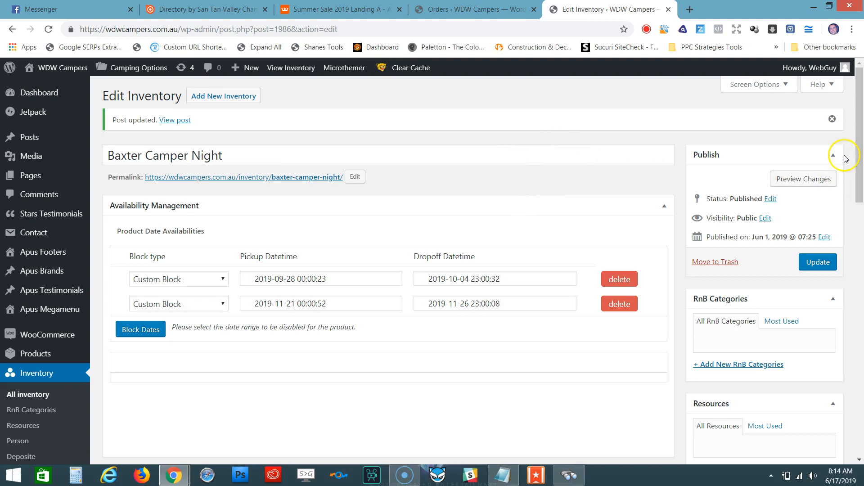
scroll("down", 3)
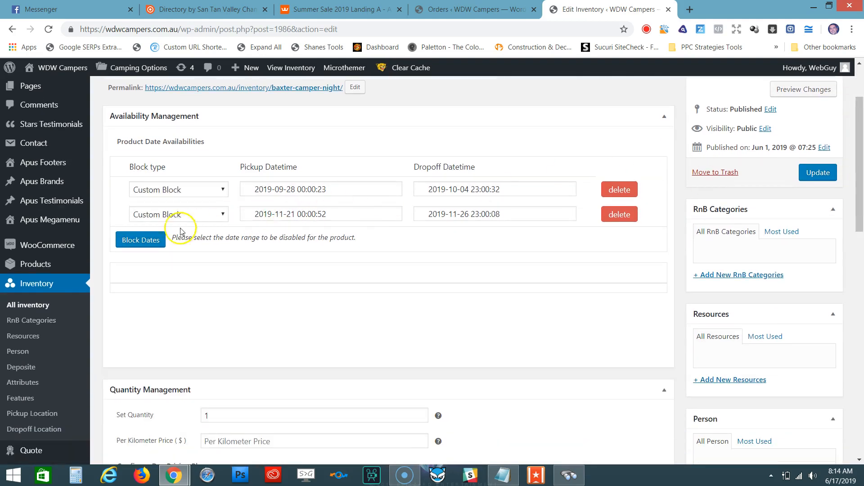
mouse_move(36, 284)
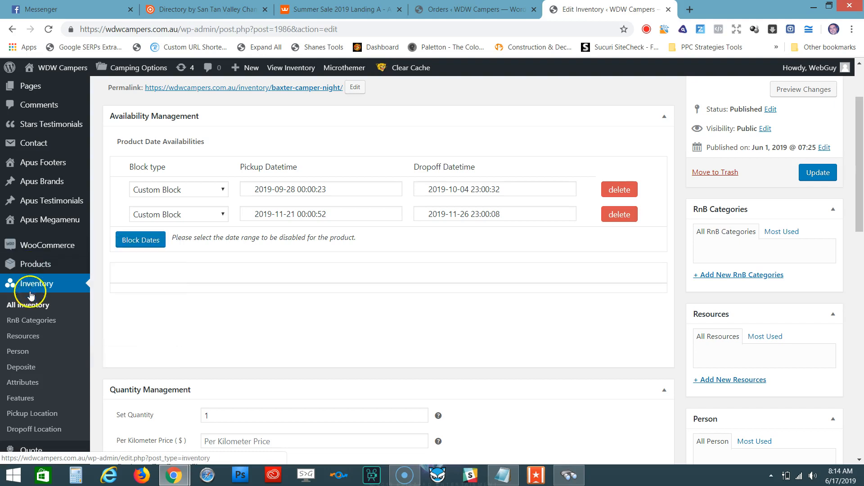
- Return to All Inventories and choose Baxter Camper Week Hire Off Peak from the list
left_click(28, 305)
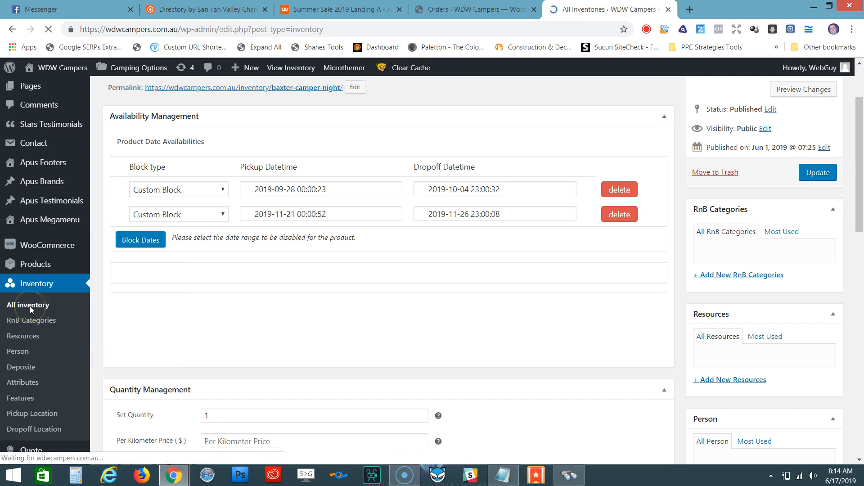
left_click(28, 305)
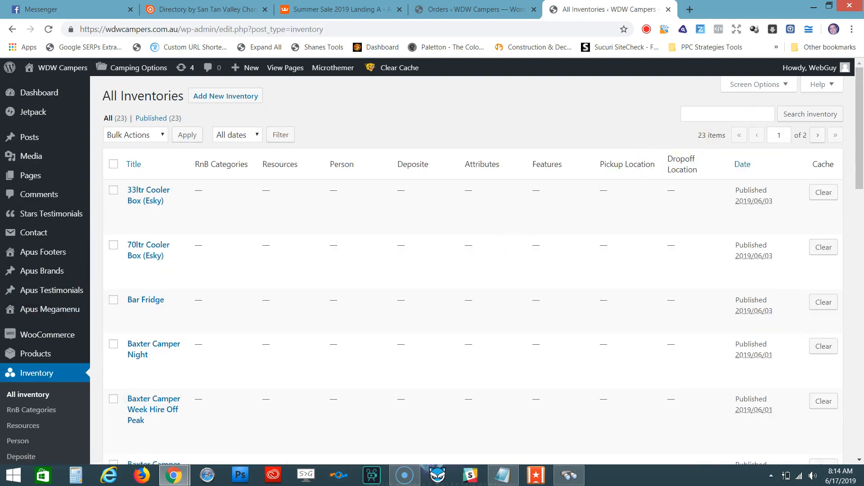
scroll("down", 3)
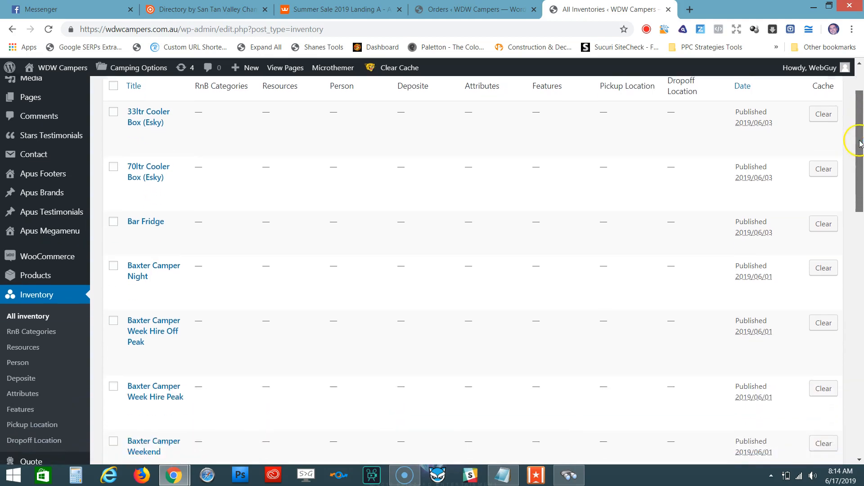
scroll("down", 3)
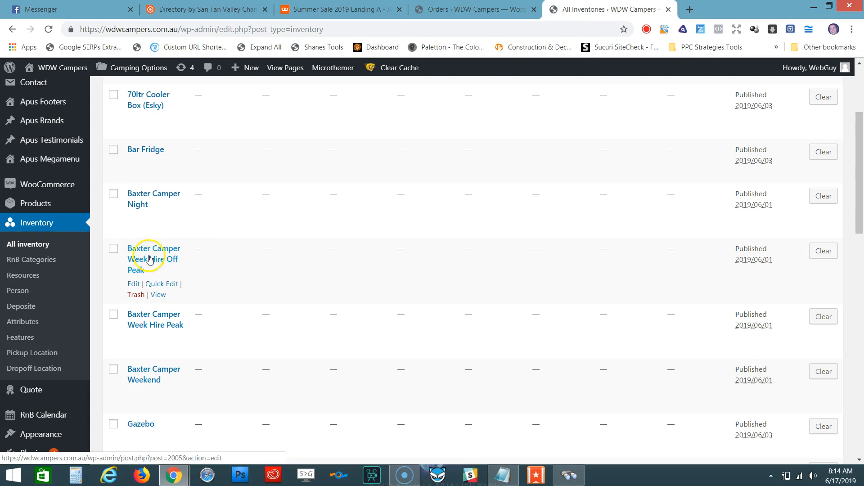
left_click(153, 259)
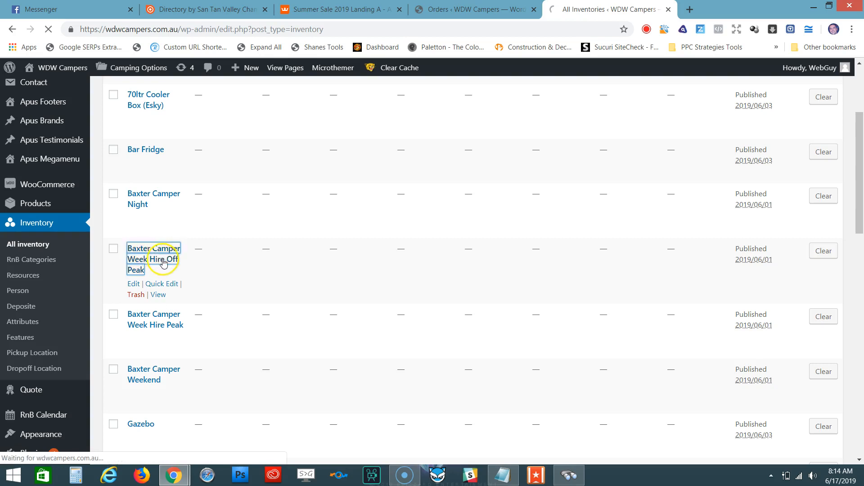
- View Baxter Camper Week Hire Off Peak's two date blocks, adding then removing an empty block row
left_click(153, 259)
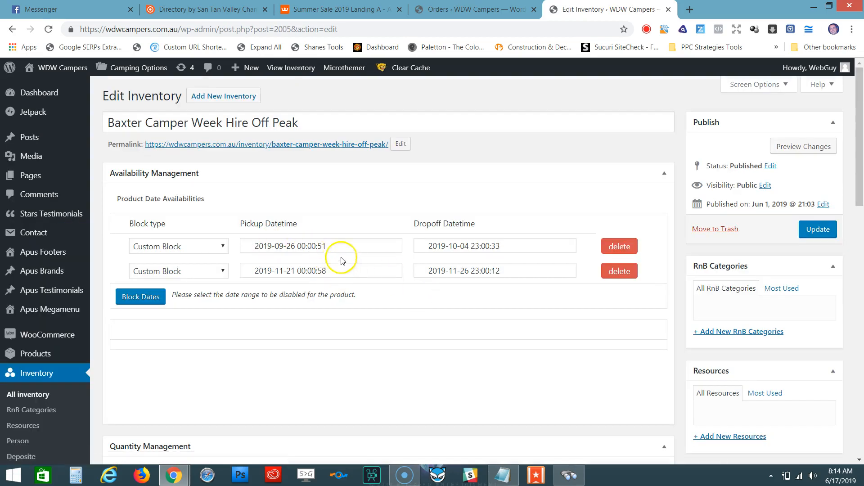
mouse_move(365, 242)
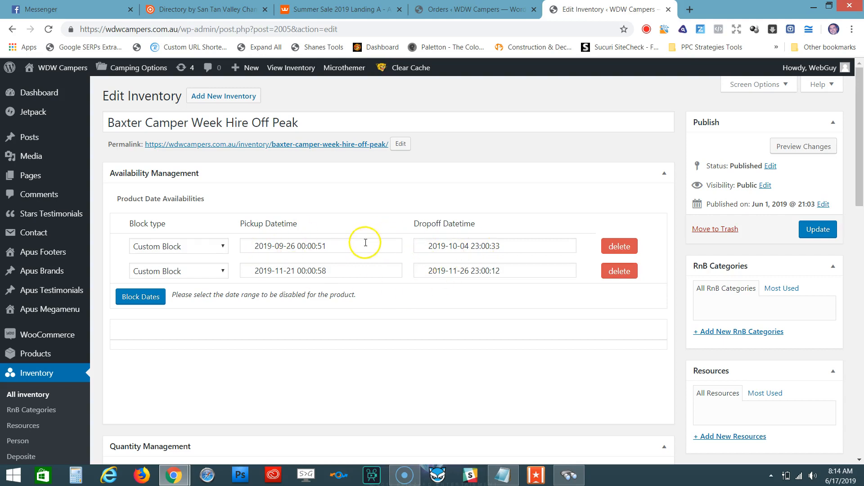
left_click(322, 246)
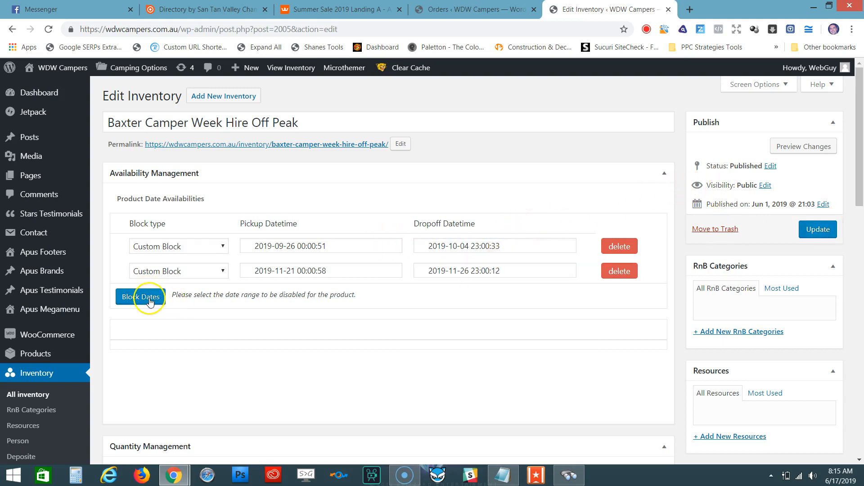
left_click(140, 296)
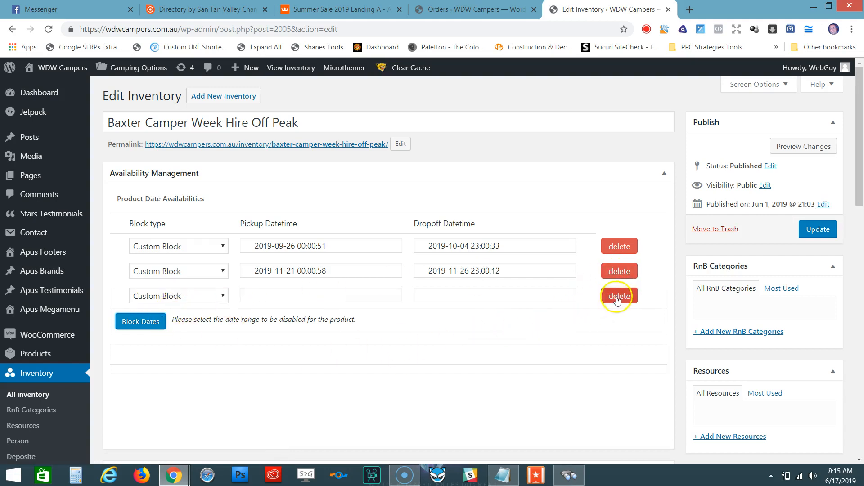
left_click(618, 296)
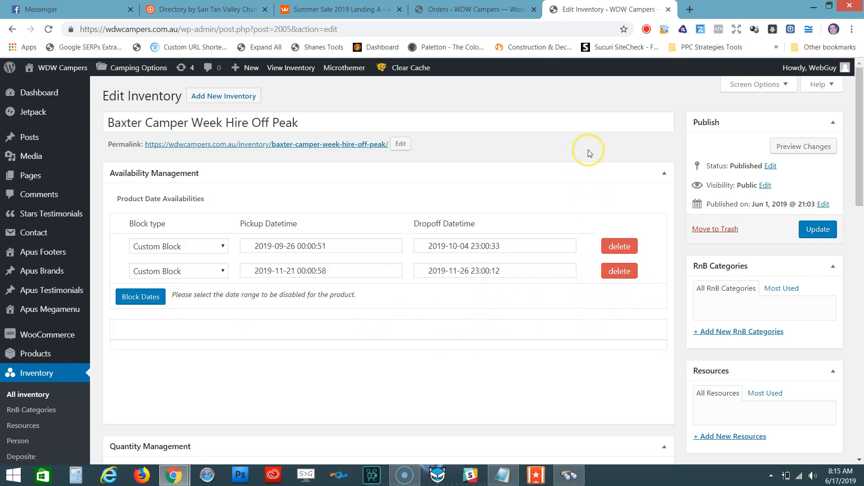